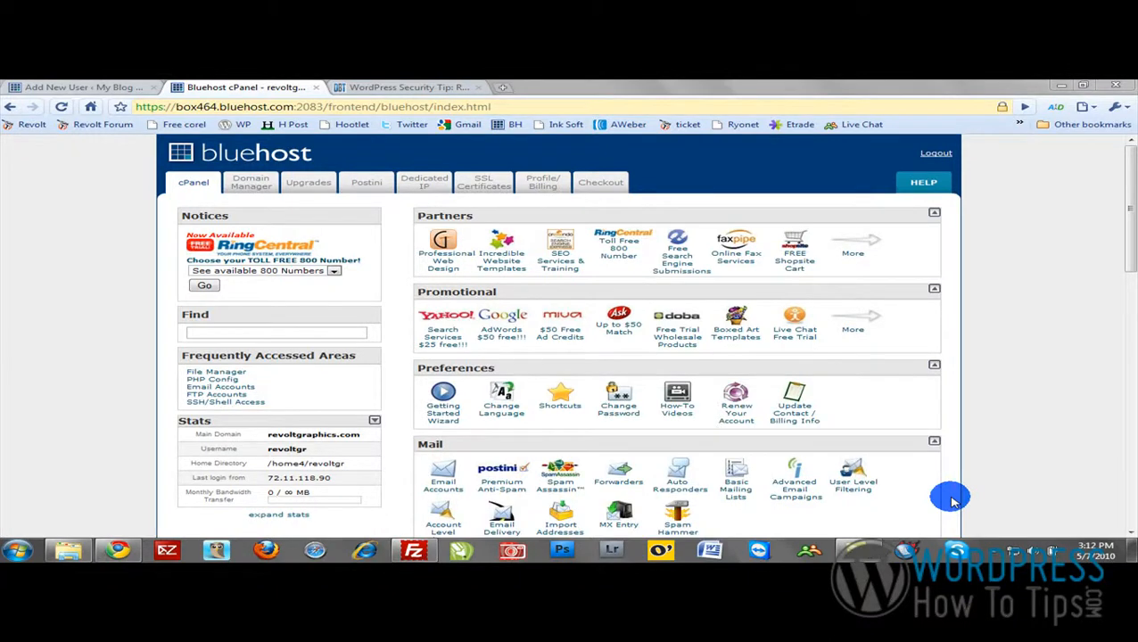
mouse_move(1117, 182)
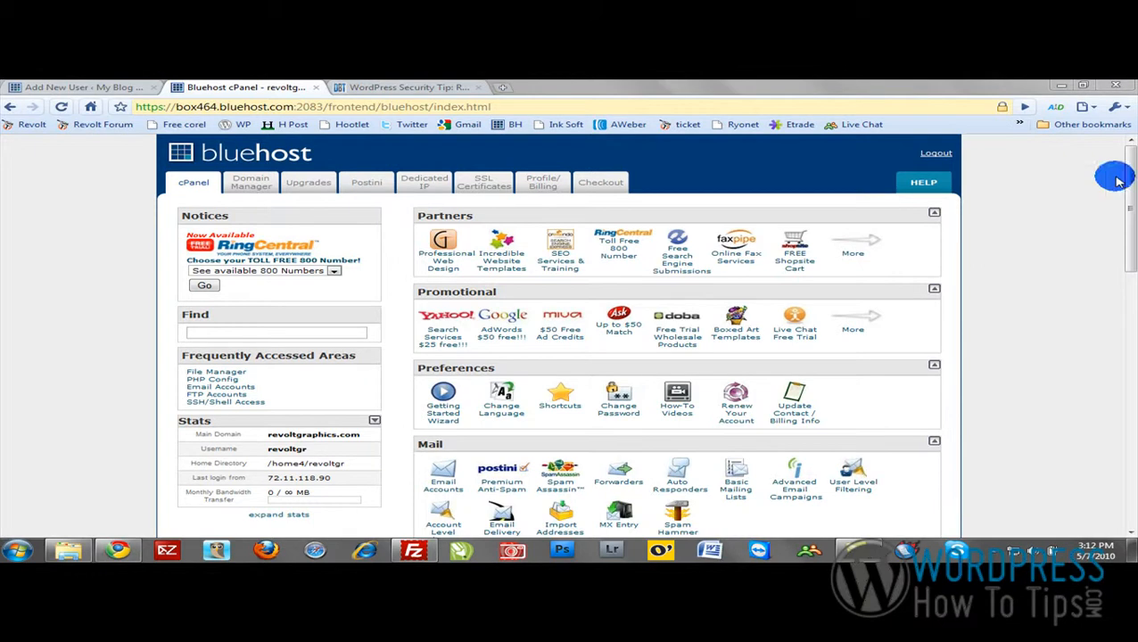
mouse_move(352, 248)
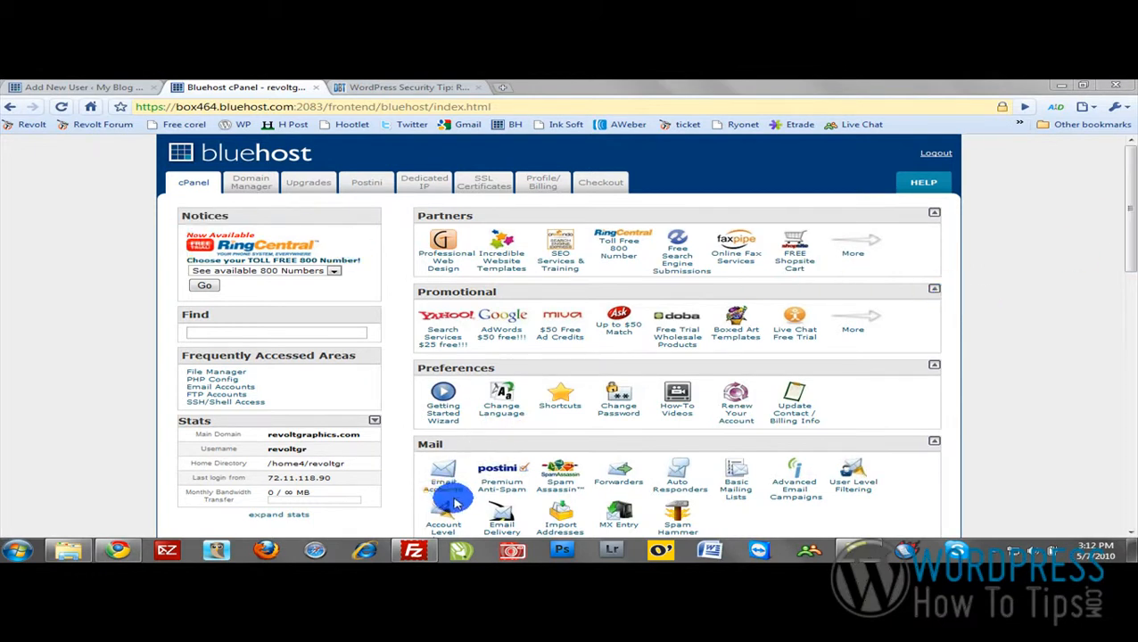
Start a new email account with username jp on the wordpresshowtotips.com domain
click(442, 478)
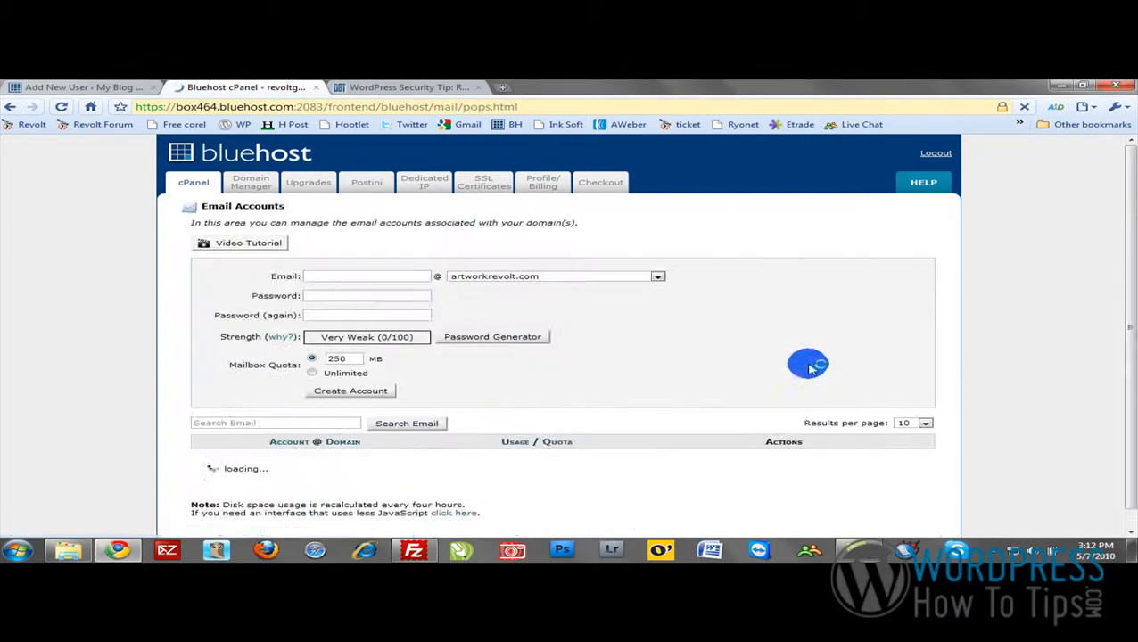
click(657, 275)
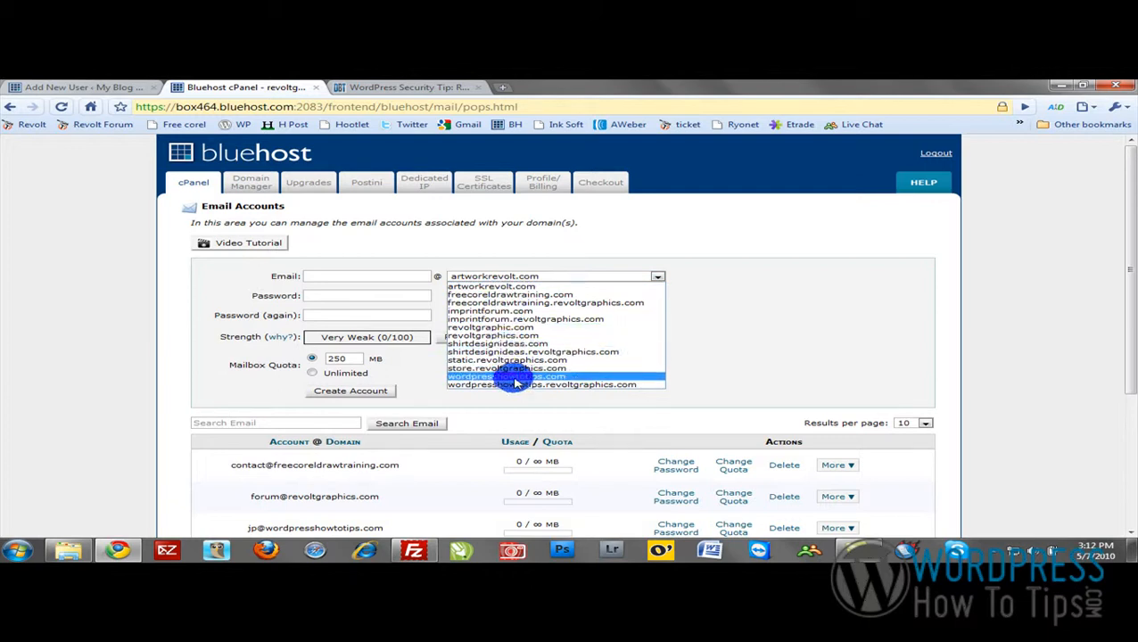
click(507, 376)
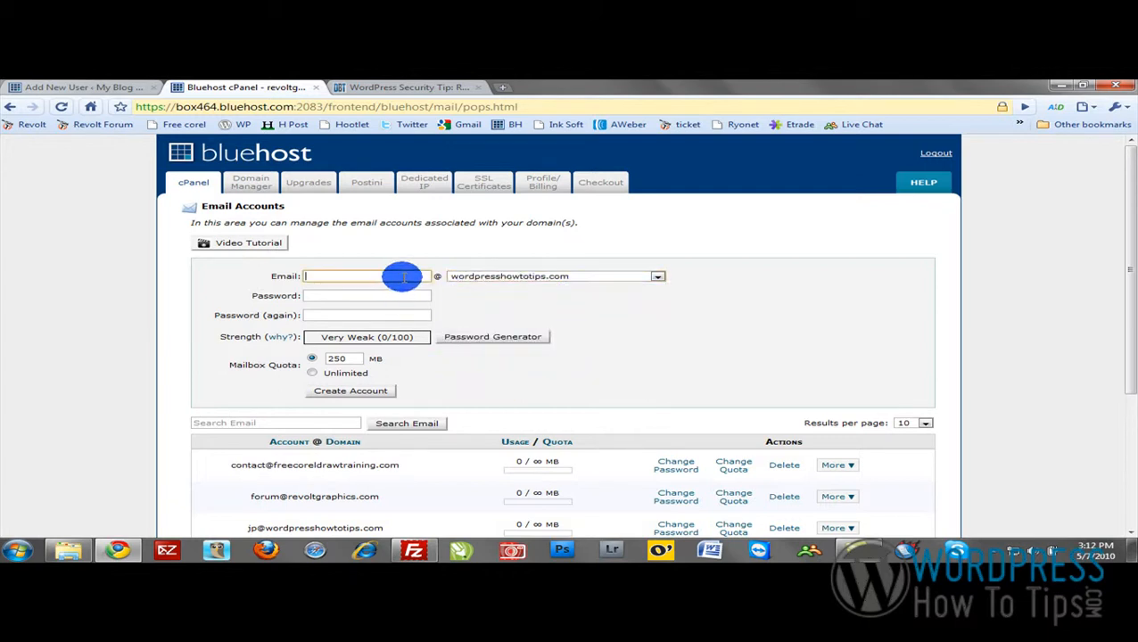
text(jp)
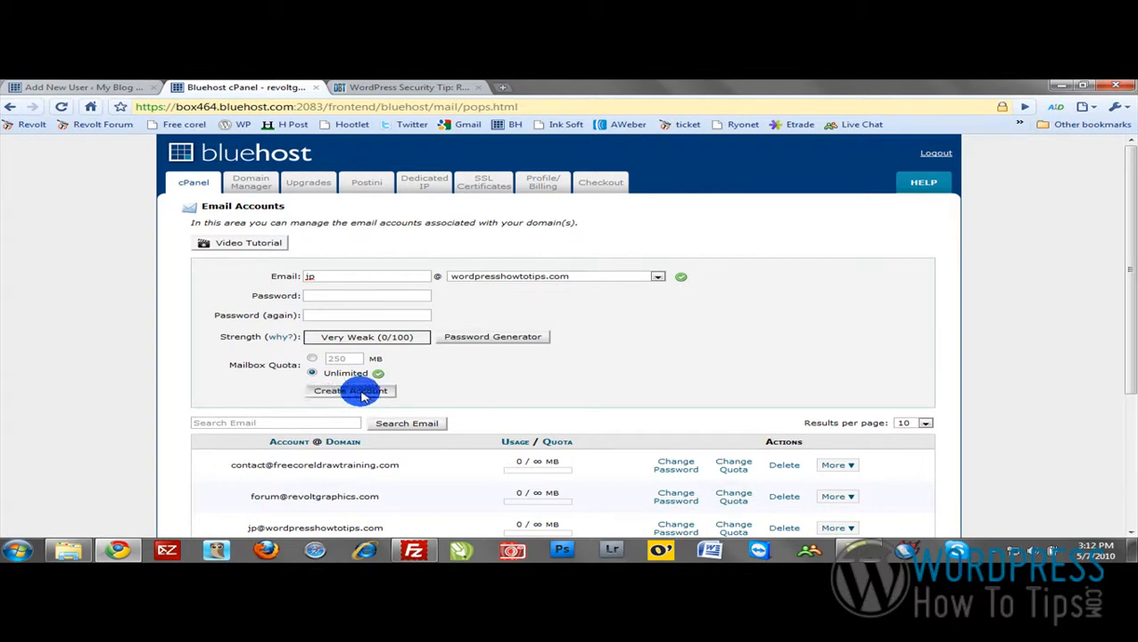
scroll(down, 3)
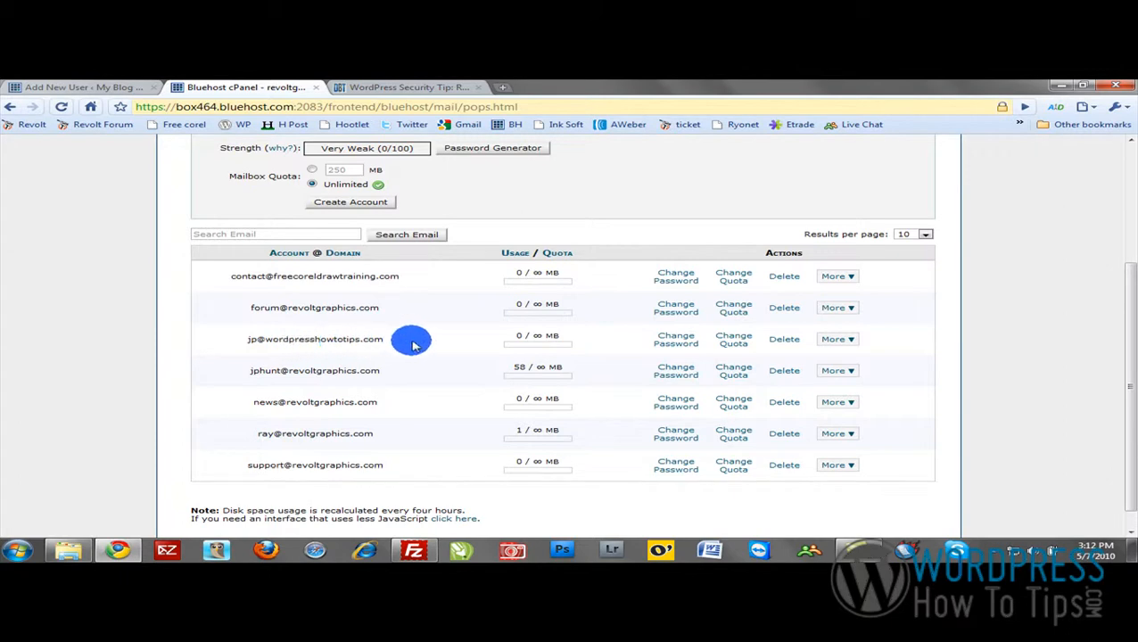
mouse_move(320, 369)
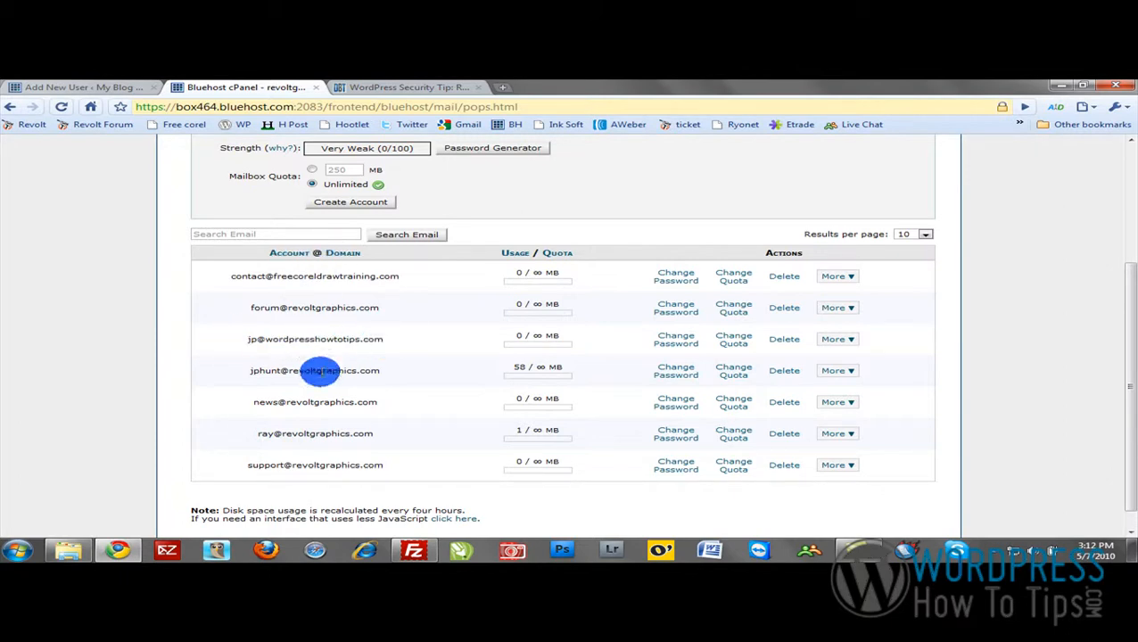
mouse_move(419, 342)
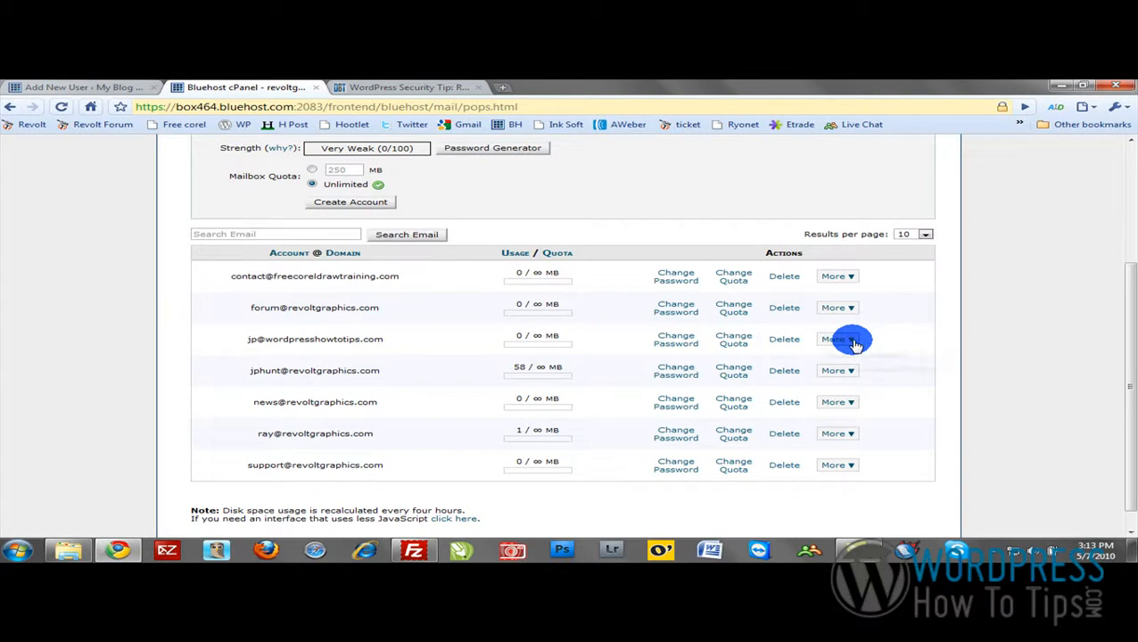
click(837, 339)
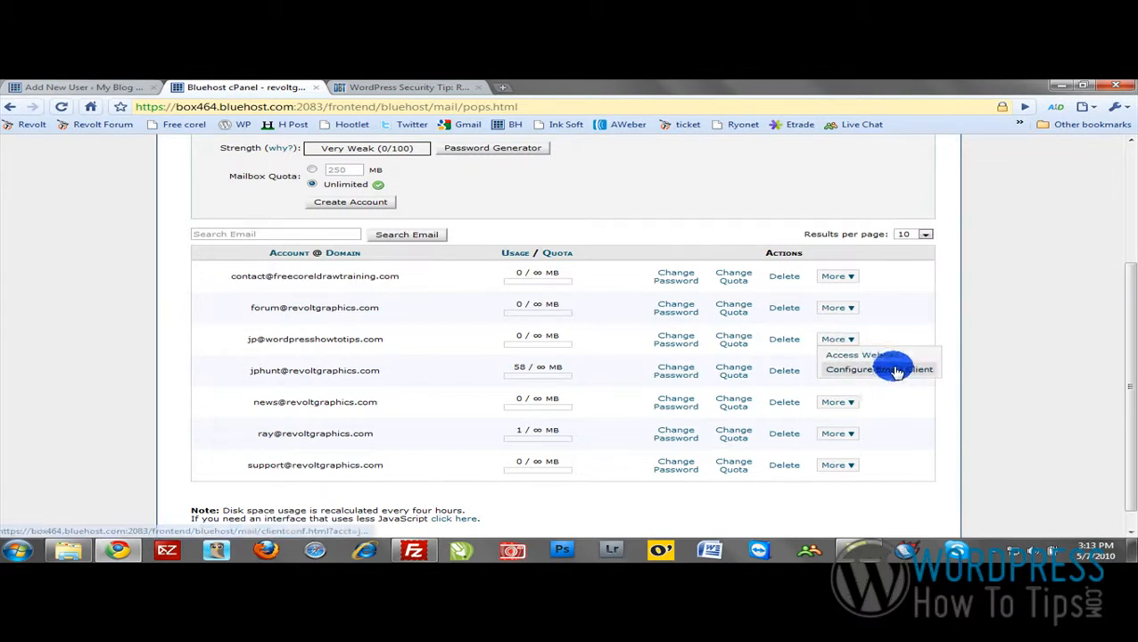
click(878, 369)
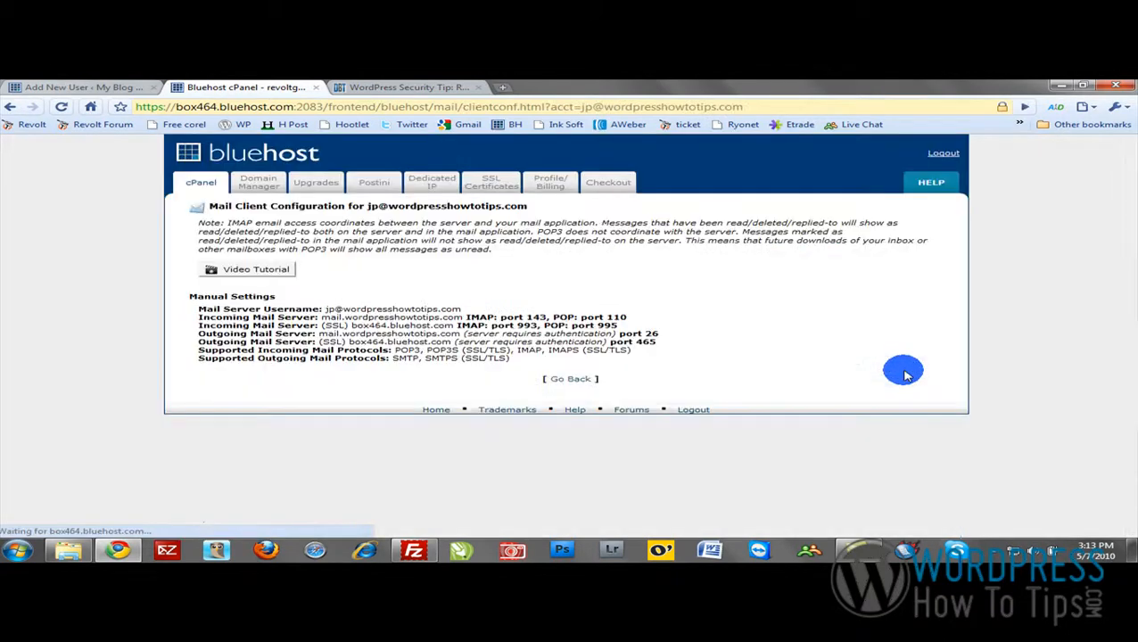